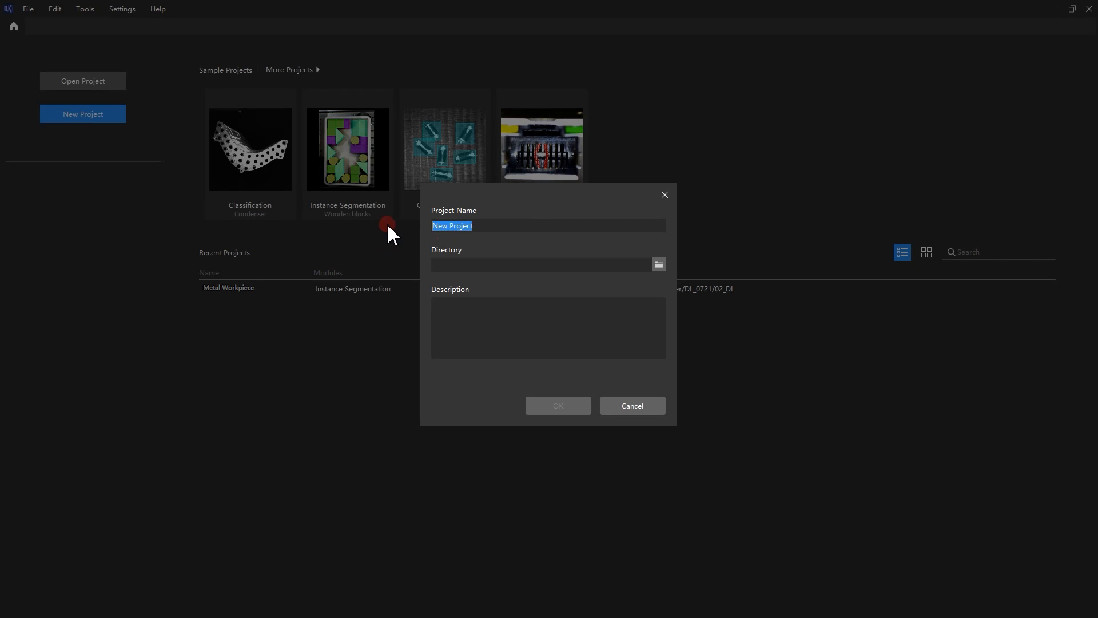
Create a new project named 'Metal Workpiece' stored in the DLK-folder\Metal Workpiece directory
type("Metal Workpie")
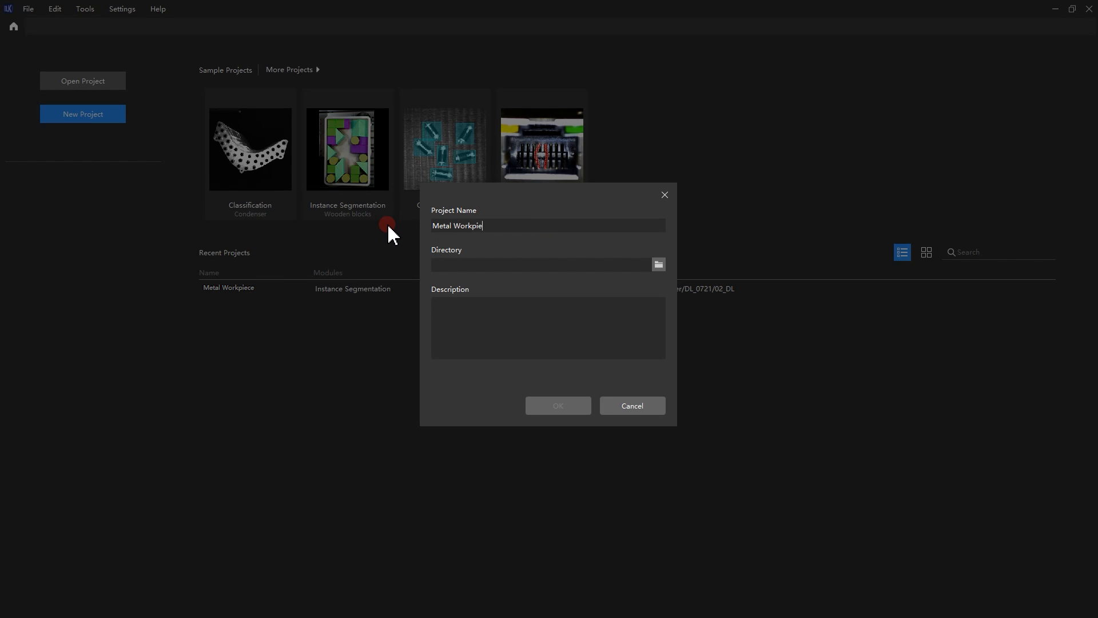
left_click(658, 264)
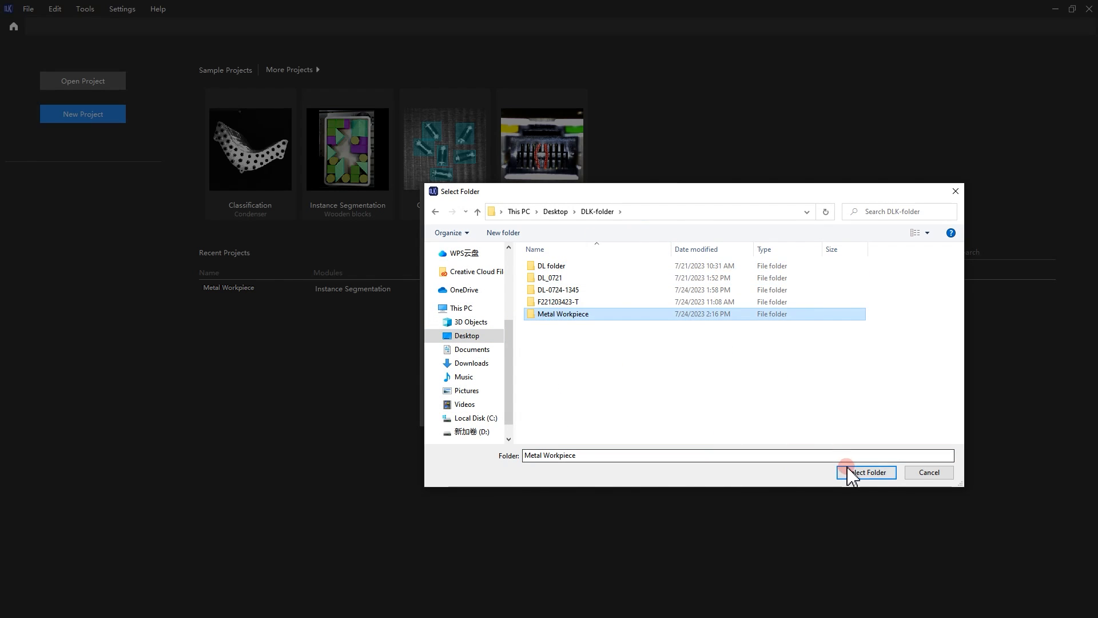
left_click(865, 471)
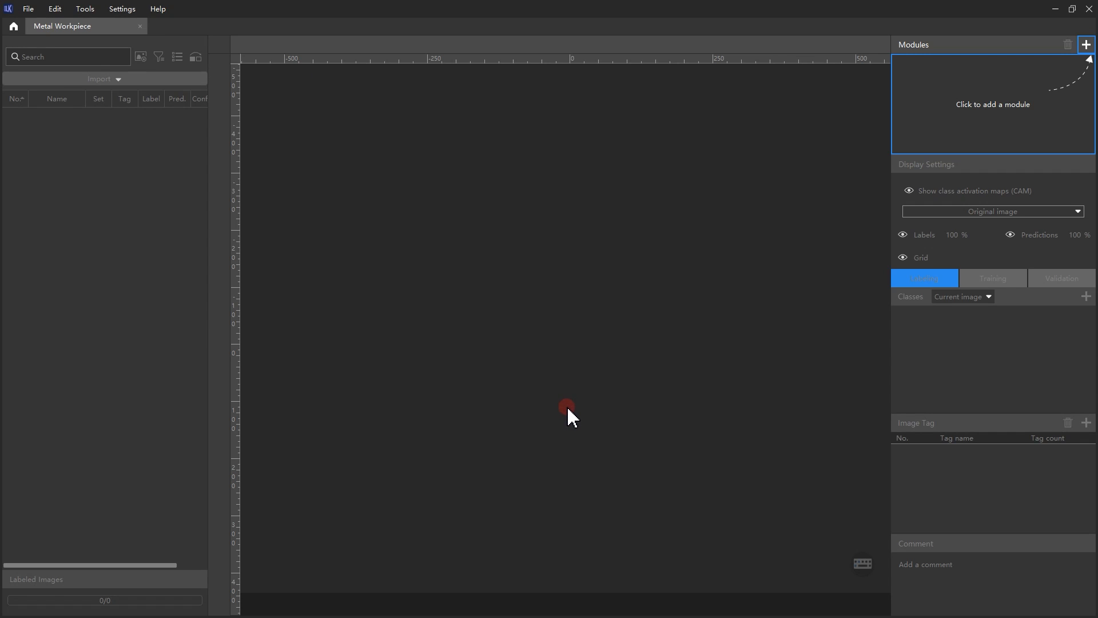
Add an Instance Segmentation module to the project and bring up the import-from-folder picker
left_click(1085, 44)
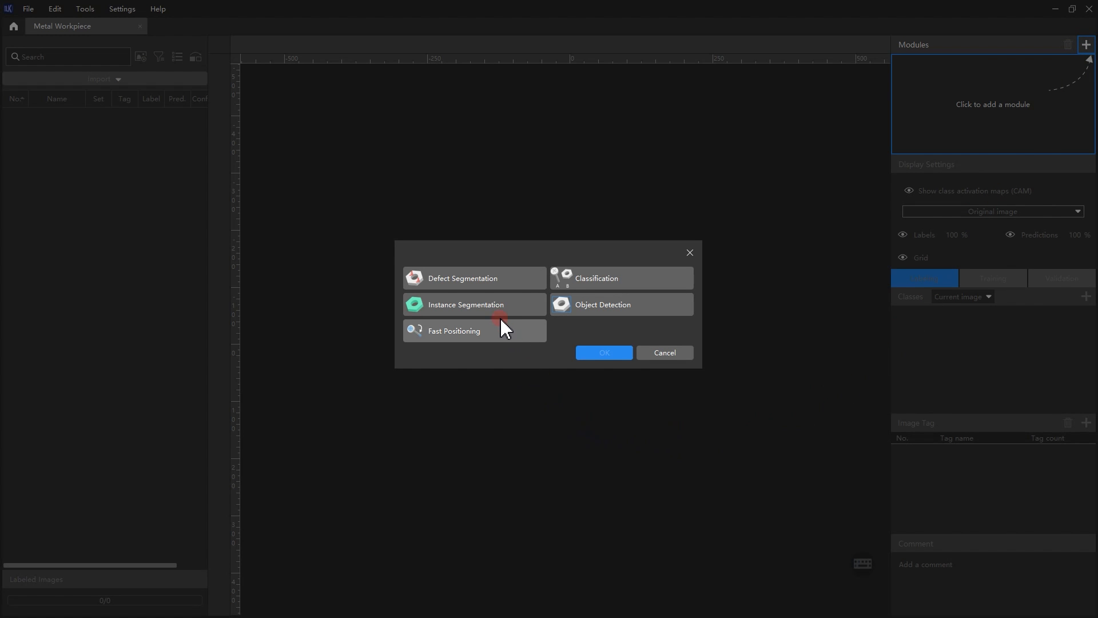
left_click(603, 353)
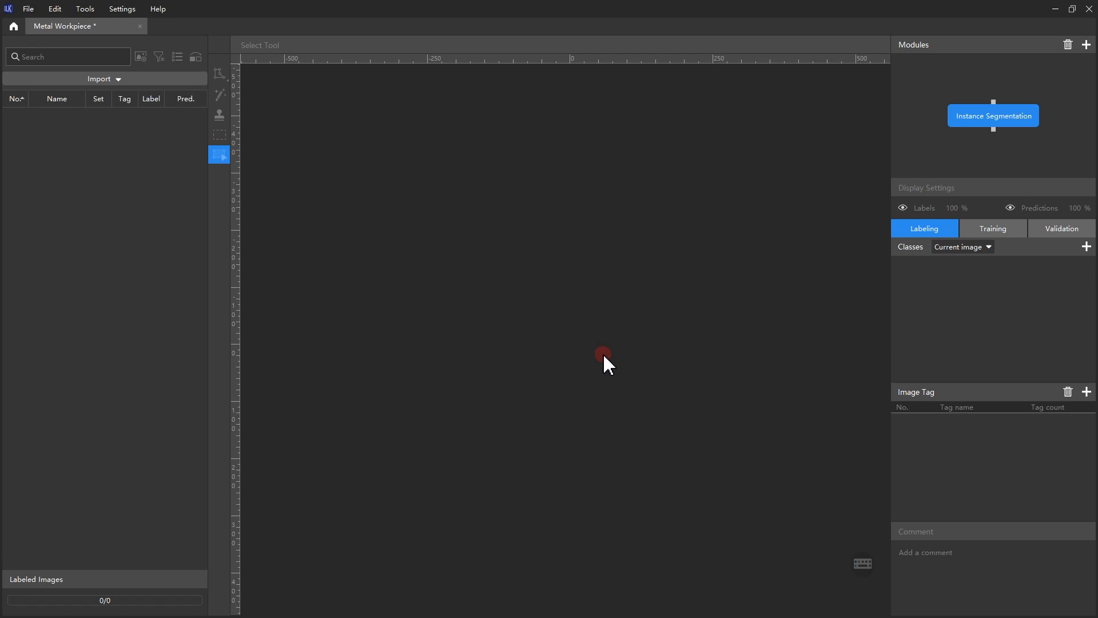
left_click(99, 78)
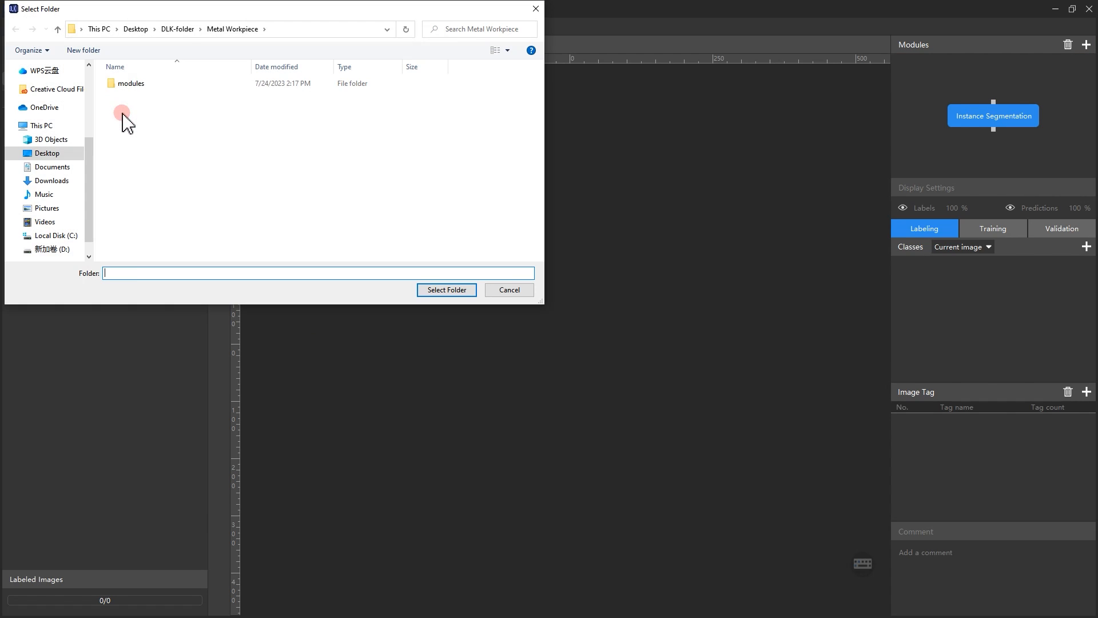
Import the 56 bin images from the selected folder and sort the list by Set
left_click(446, 290)
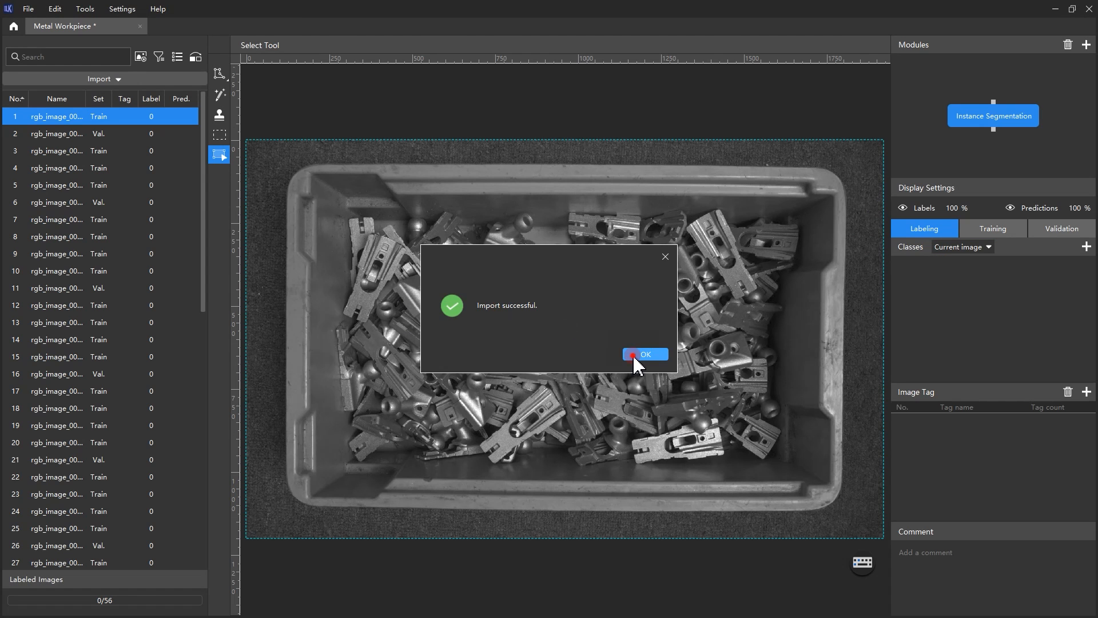
left_click(645, 353)
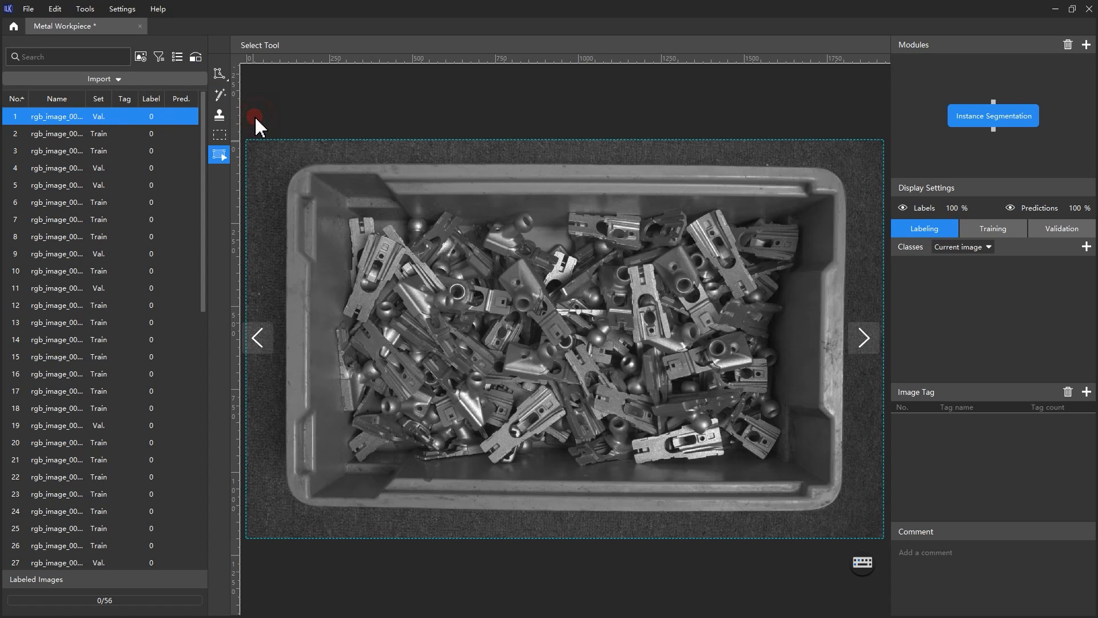
left_click(194, 57)
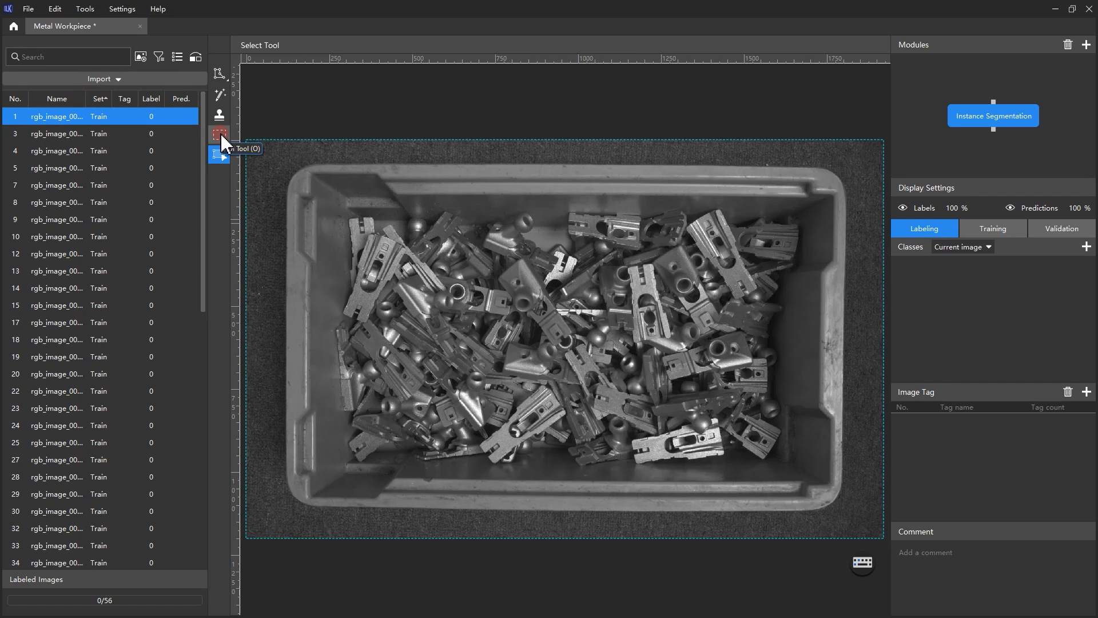
Fit the ROI box around the bin area with the ROI Tool
left_click(219, 135)
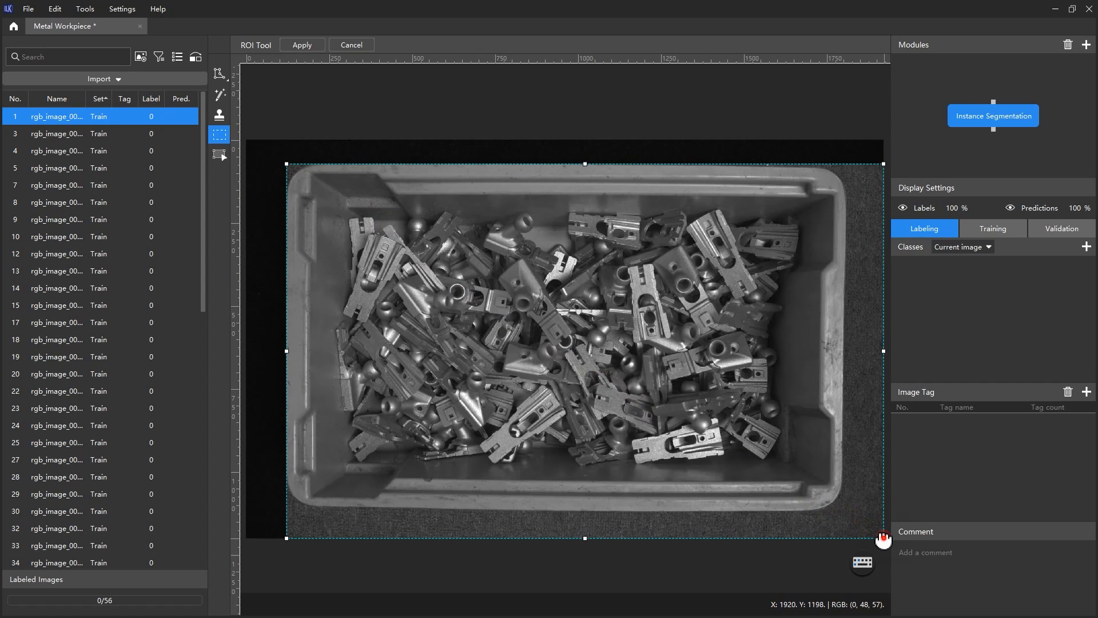
left_click_drag(882, 538, 844, 506)
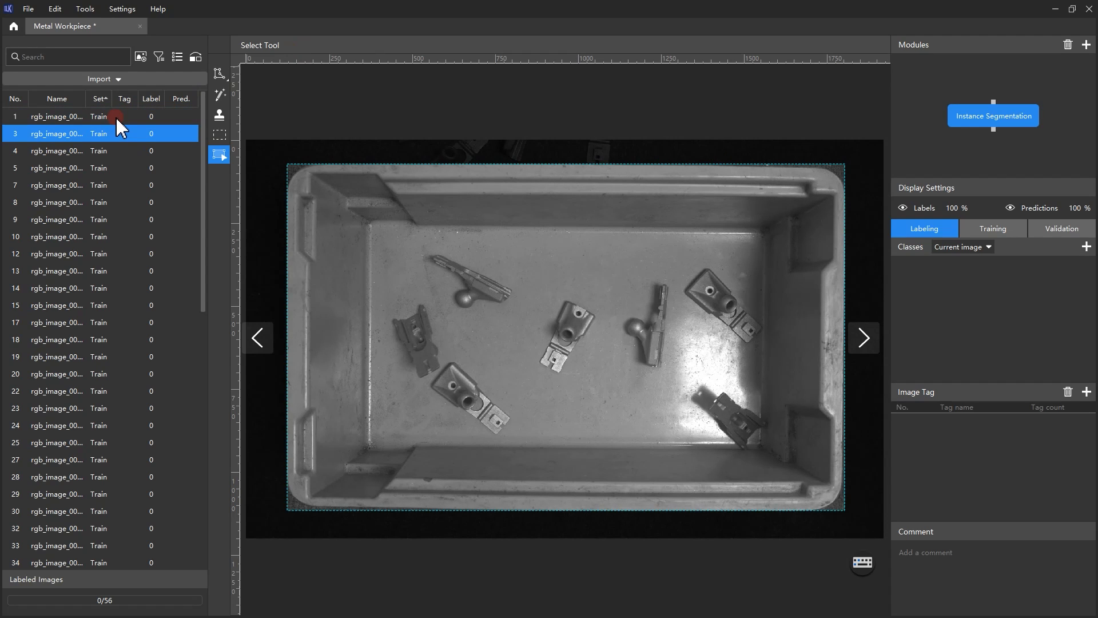
Preview sparse and densely packed bin images, then return to image 1
left_click(56, 219)
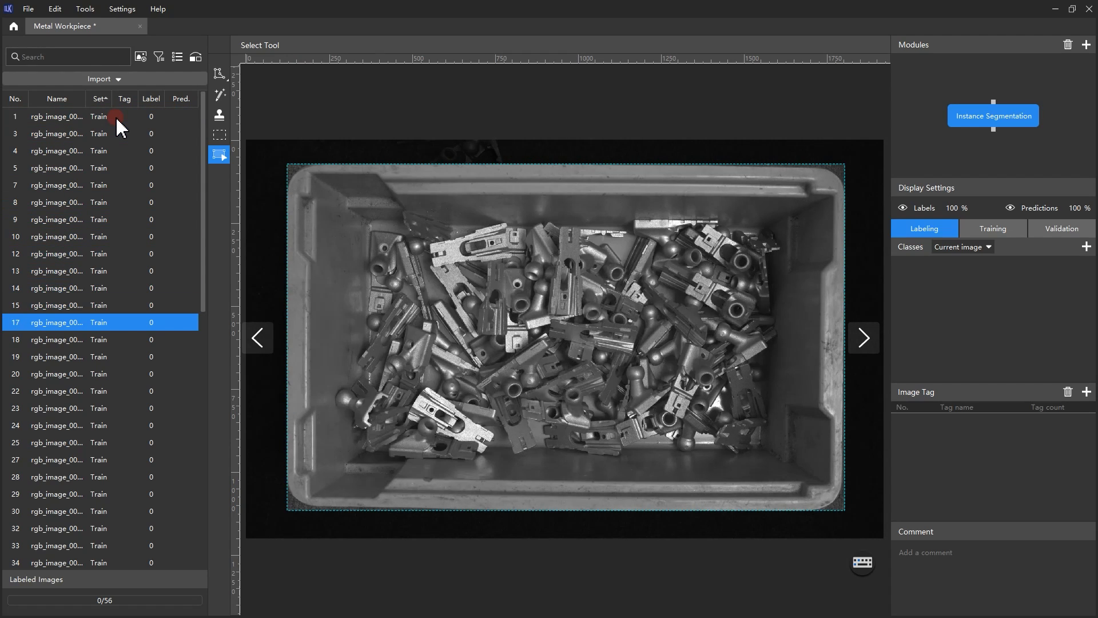
left_click(56, 458)
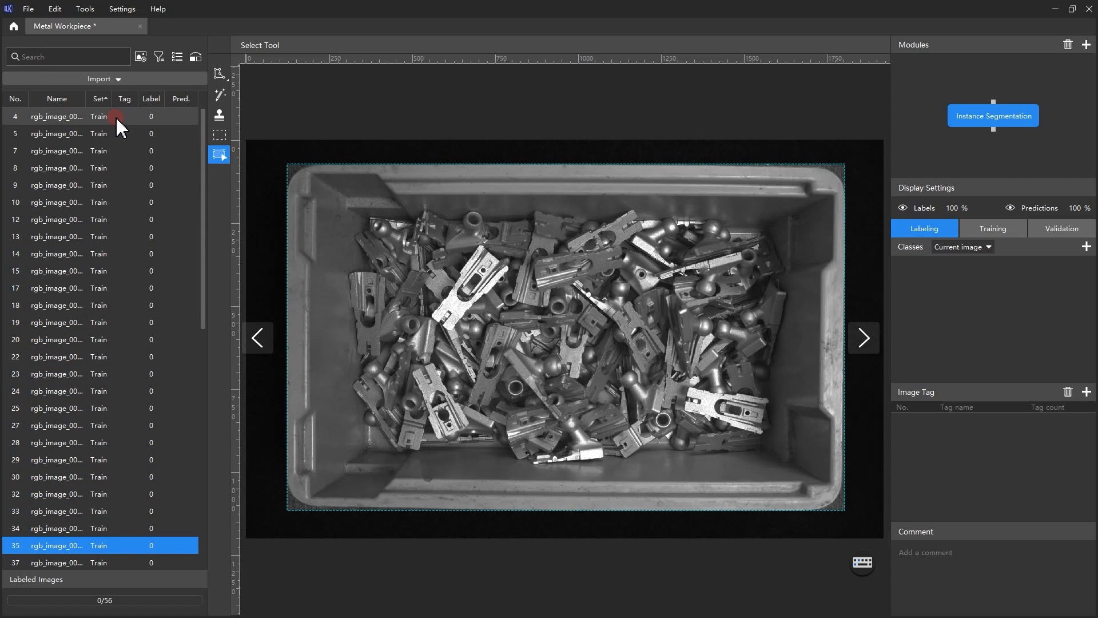
left_click(864, 338)
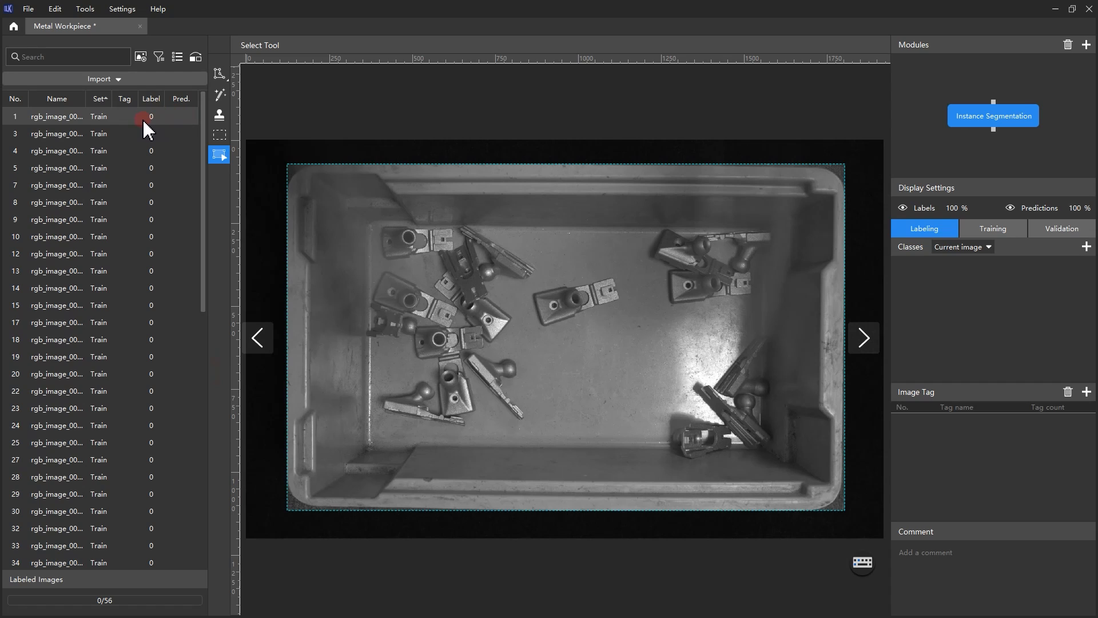
left_click(56, 116)
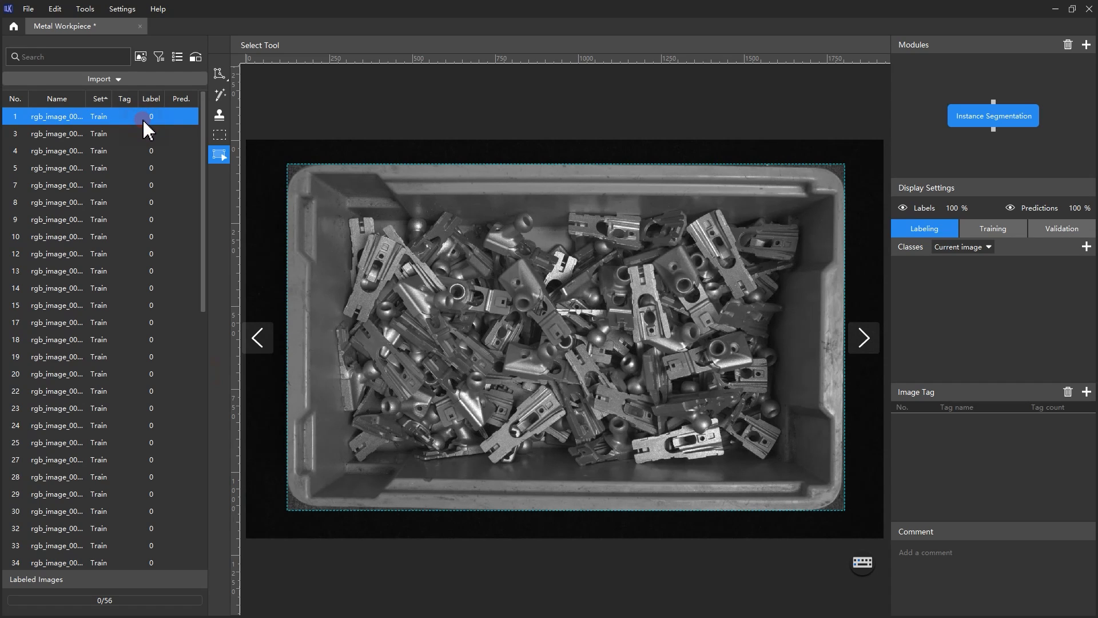
mouse_move(149, 134)
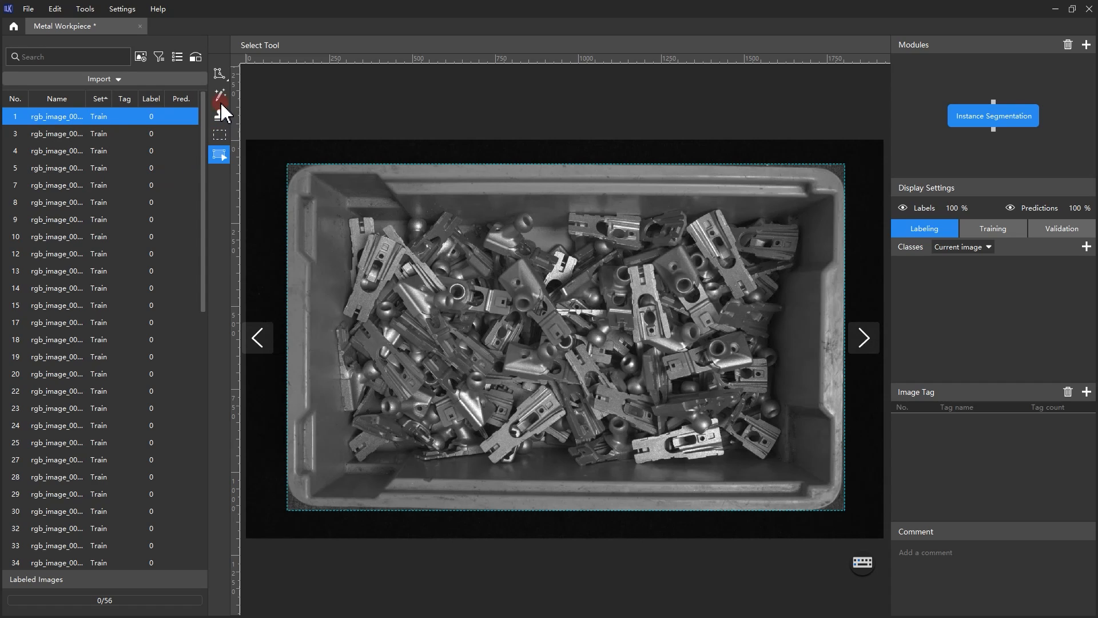
mouse_move(218, 75)
type("Metal")
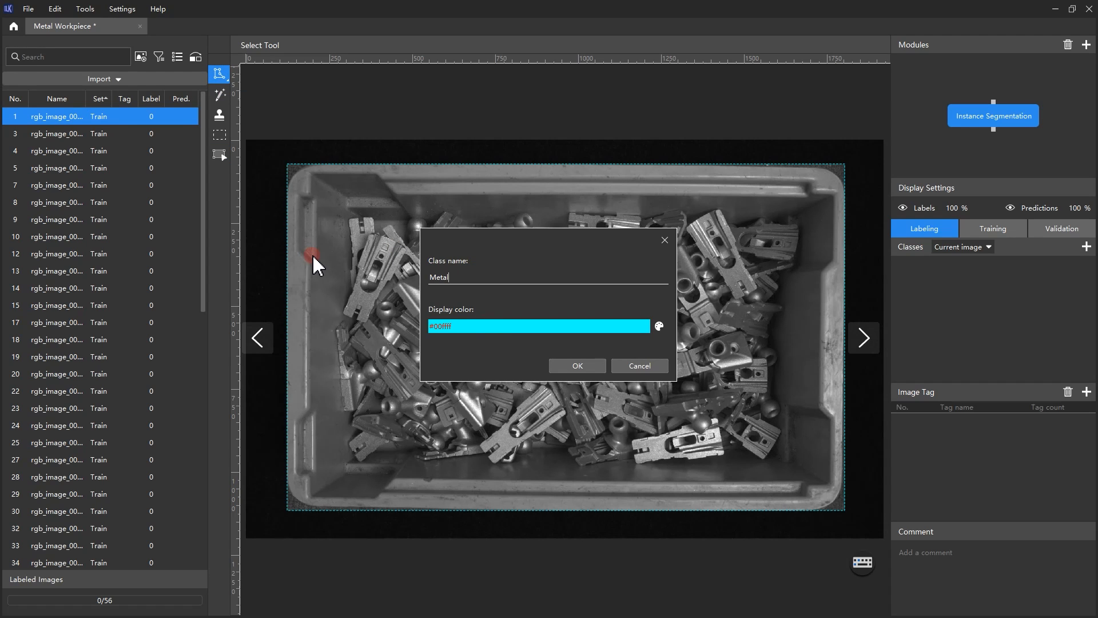
Create the cyan (#00ffff) 'Metal Workpiece' class and begin tracing a workpiece polygon
left_click(577, 366)
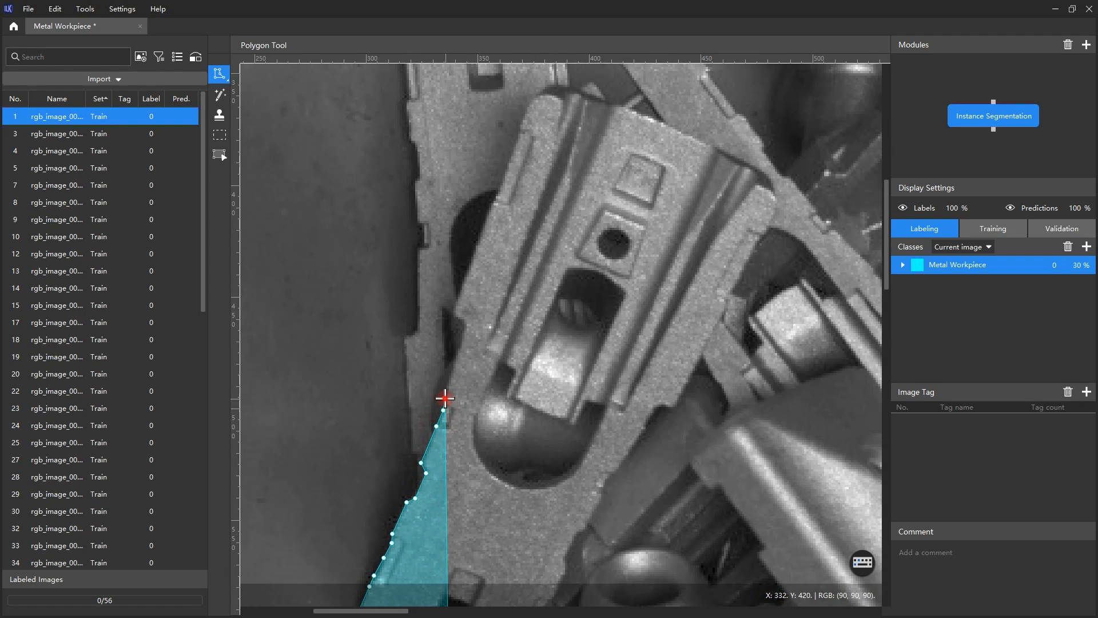
Outline twelve workpieces on the first image and five on the second as polygons
left_click(538, 97)
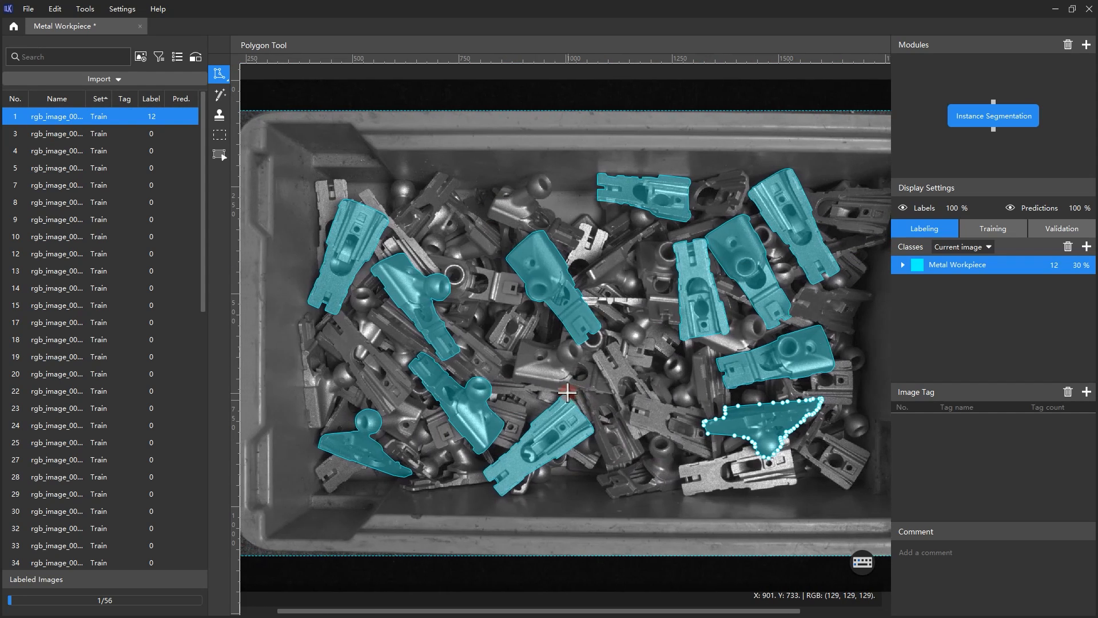
left_click(56, 134)
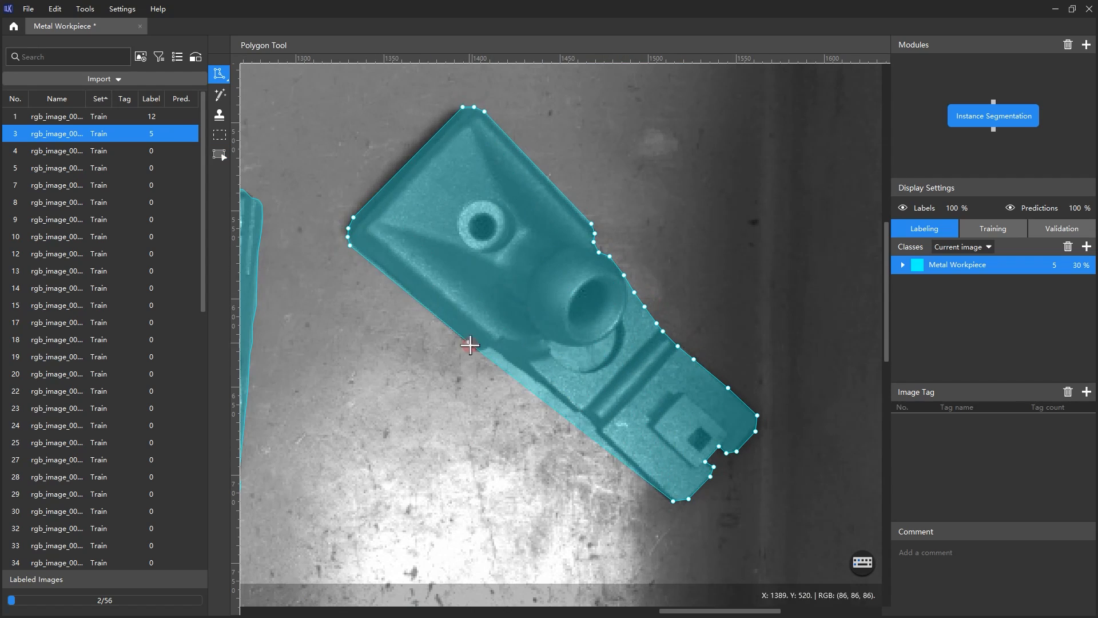
Label the remaining images so all 56 are labeled, and reach training parameter settings
left_click(56, 116)
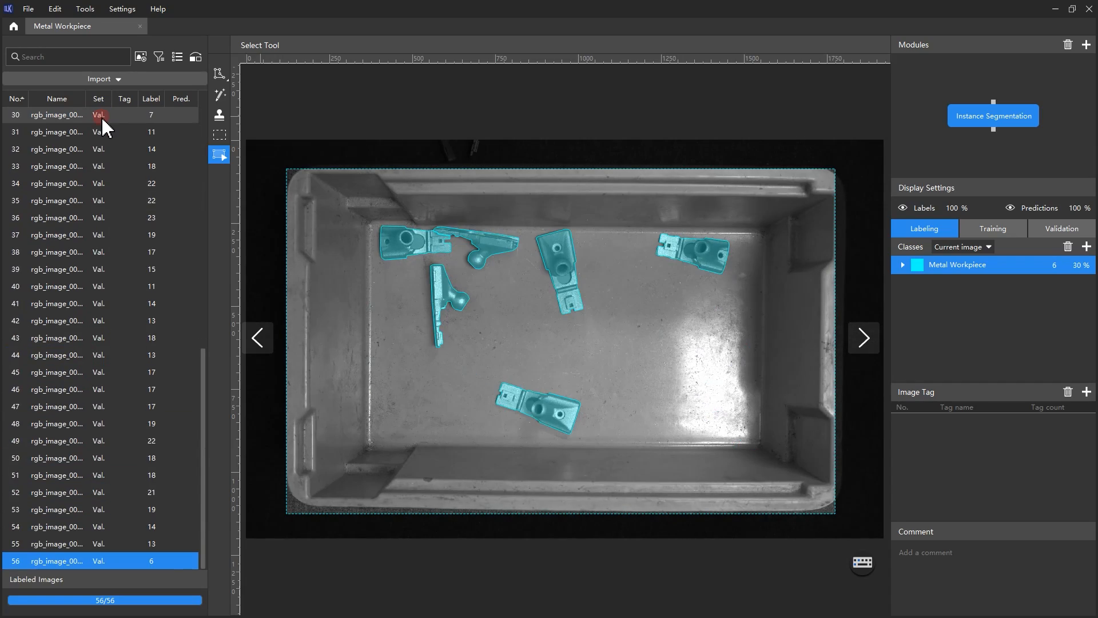
left_click(991, 228)
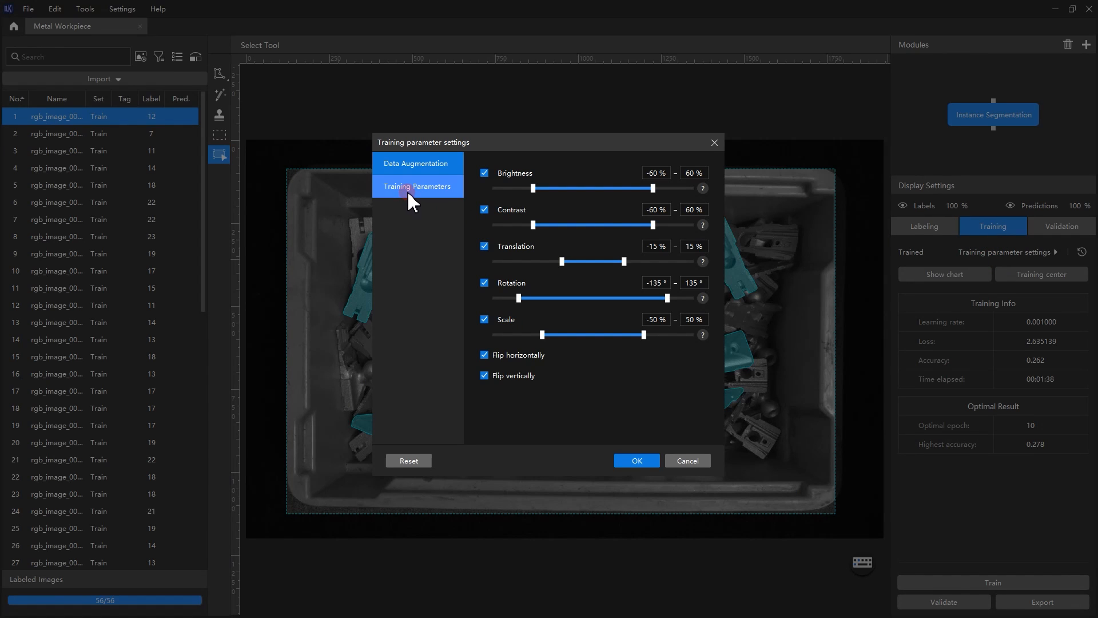
Set evaluation interval to 1 and epochs to 400, and start retraining
left_click(417, 187)
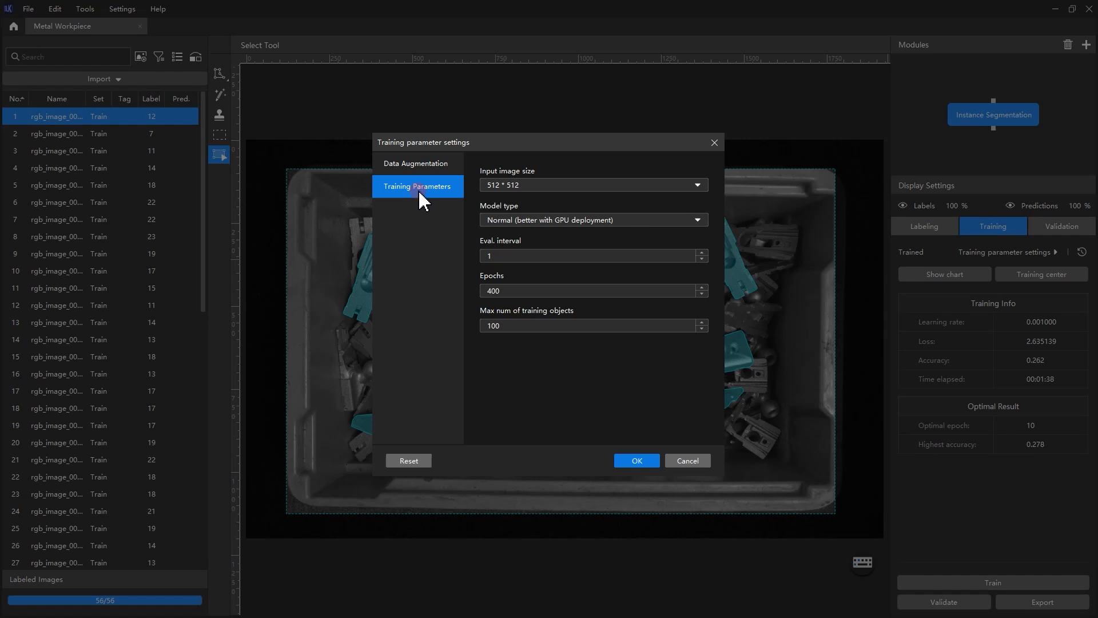
mouse_move(459, 197)
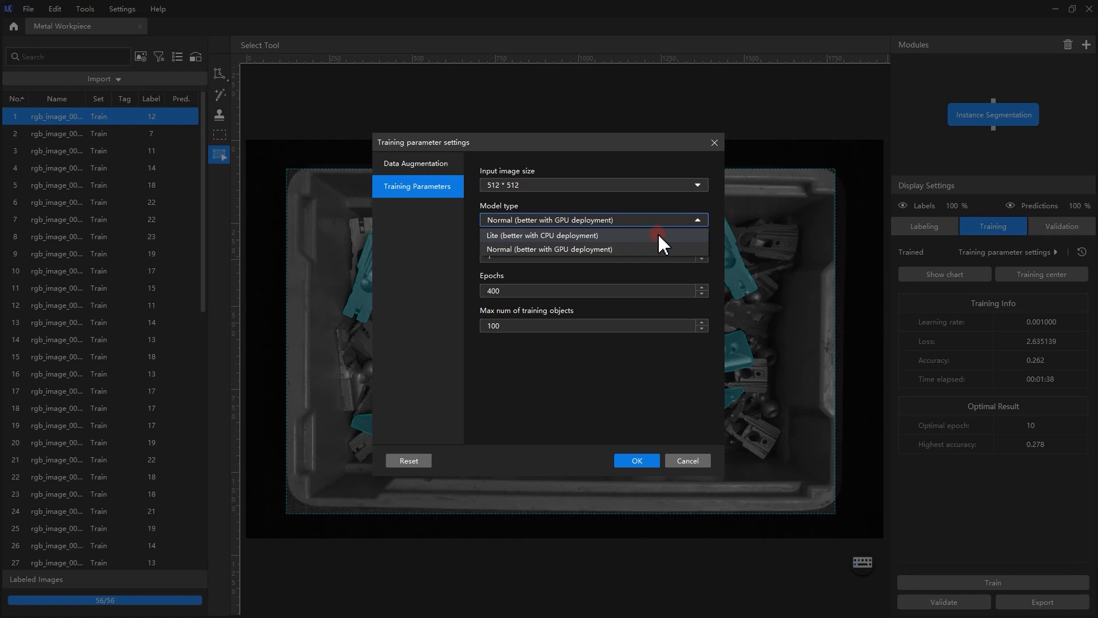
mouse_move(634, 249)
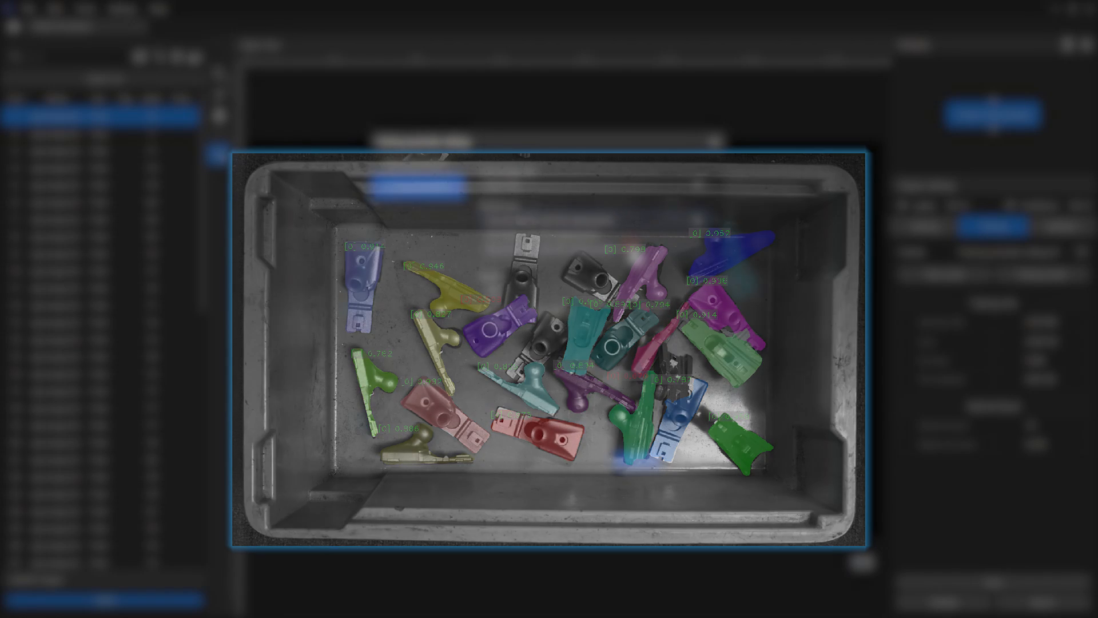
left_click(592, 219)
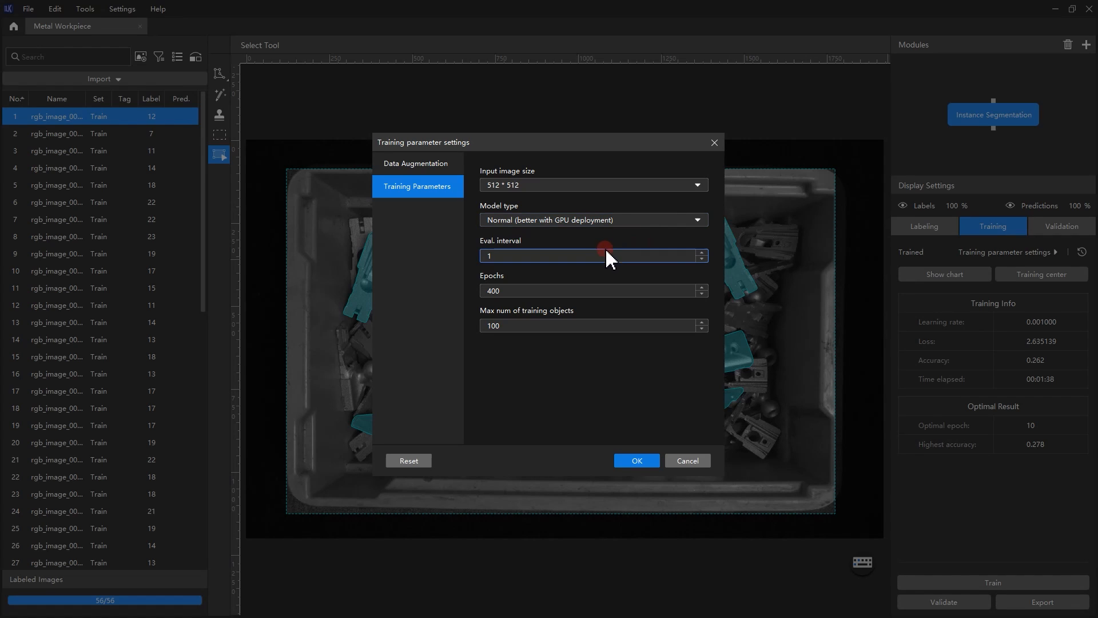
left_click(560, 291)
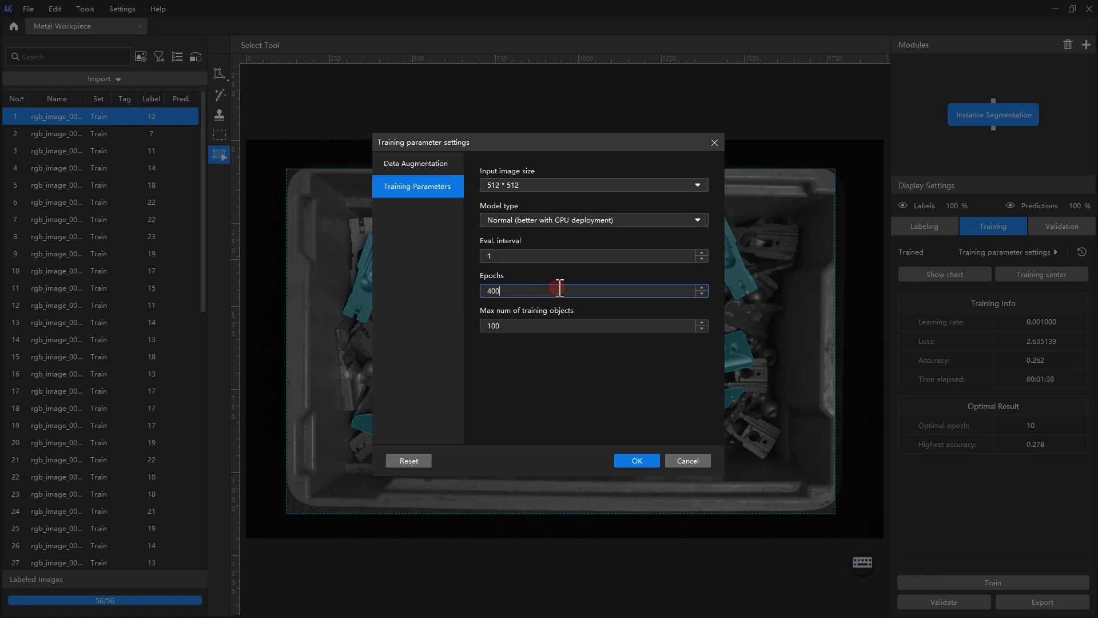
left_click(634, 460)
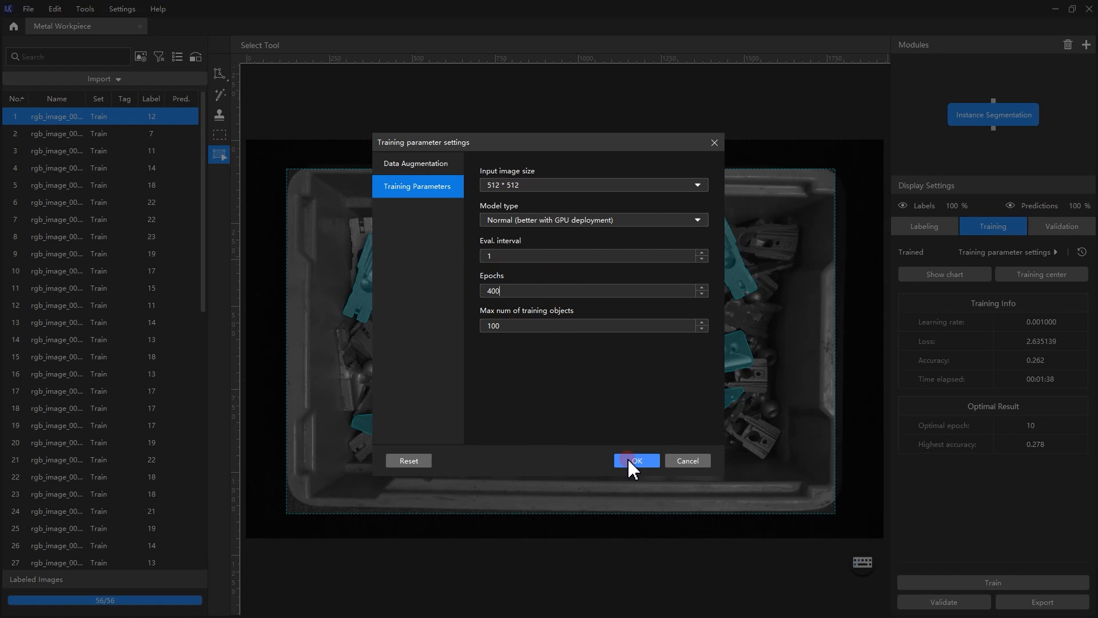
left_click(634, 460)
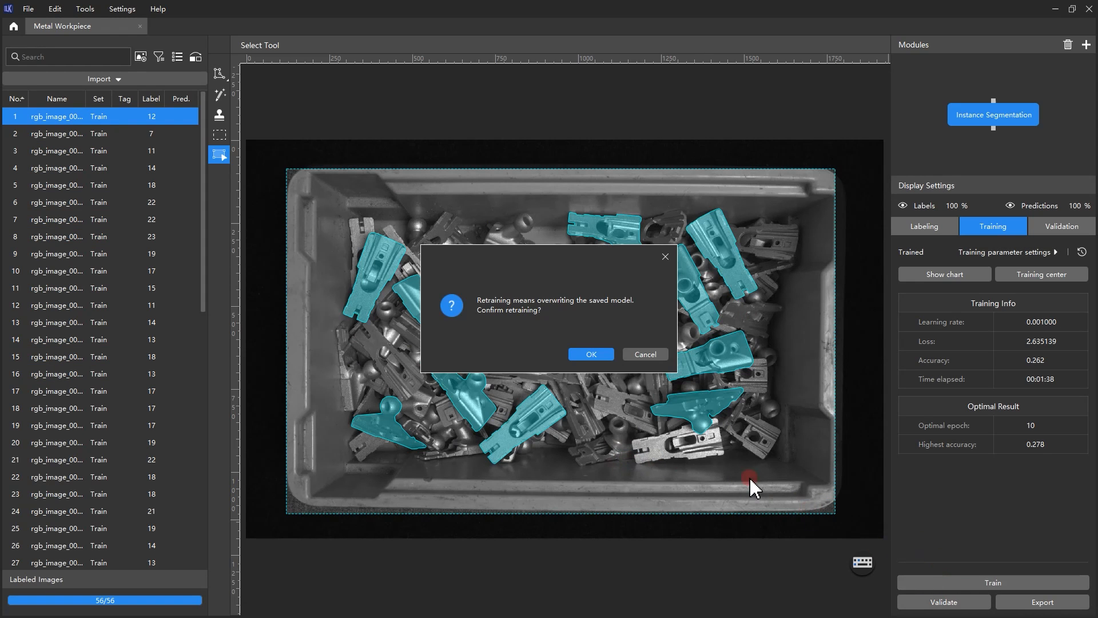
Retrain the model to 0.827 best accuracy and import the 45 unlabeled test images
left_click(590, 353)
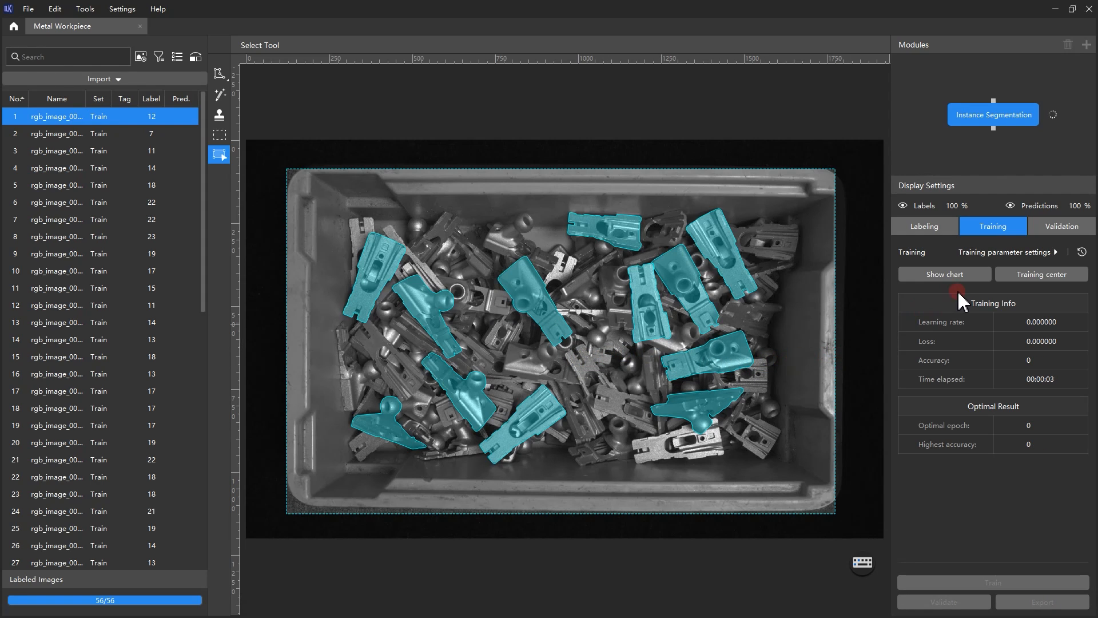
left_click(1041, 274)
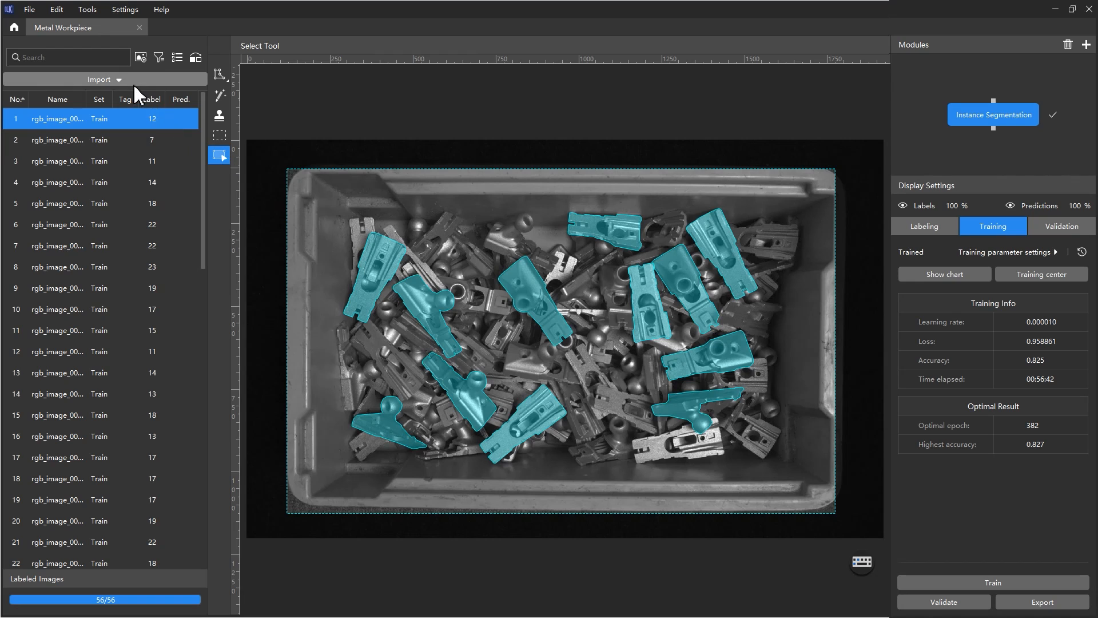
left_click(98, 79)
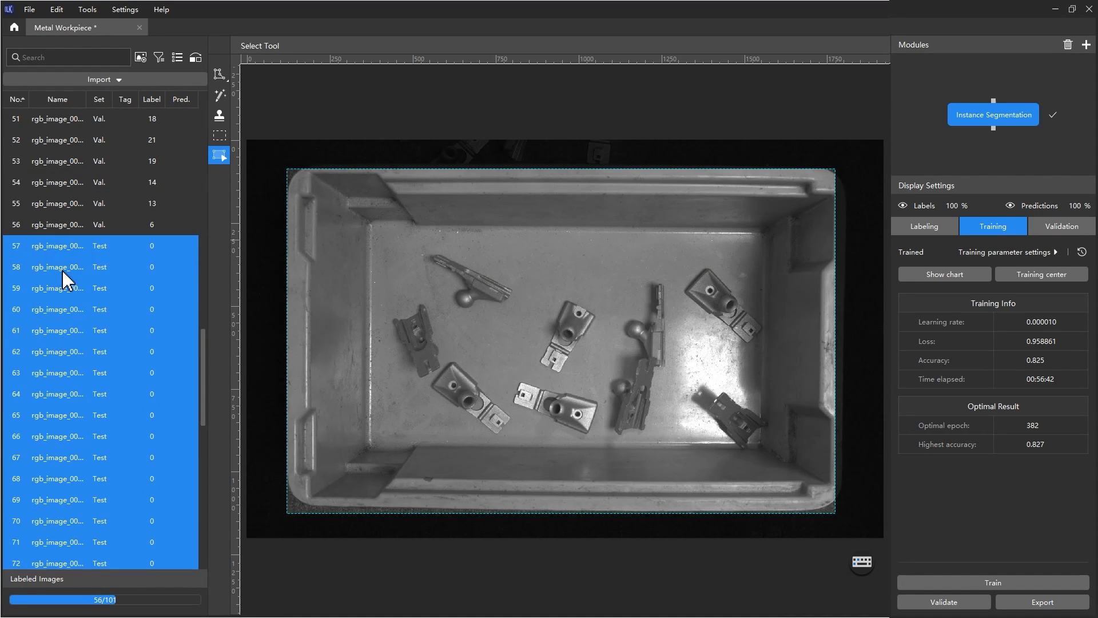
Validate the retrained model, export it to Metal Workpiece, and open the General_Workpiece_Recognition .vis project
left_click(943, 602)
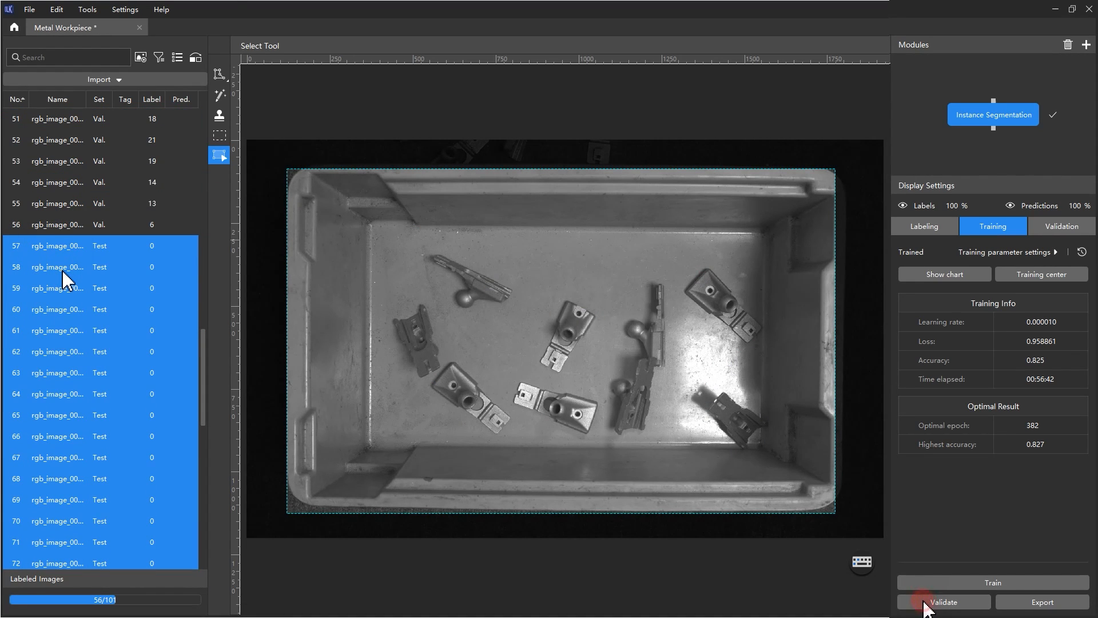
left_click(943, 602)
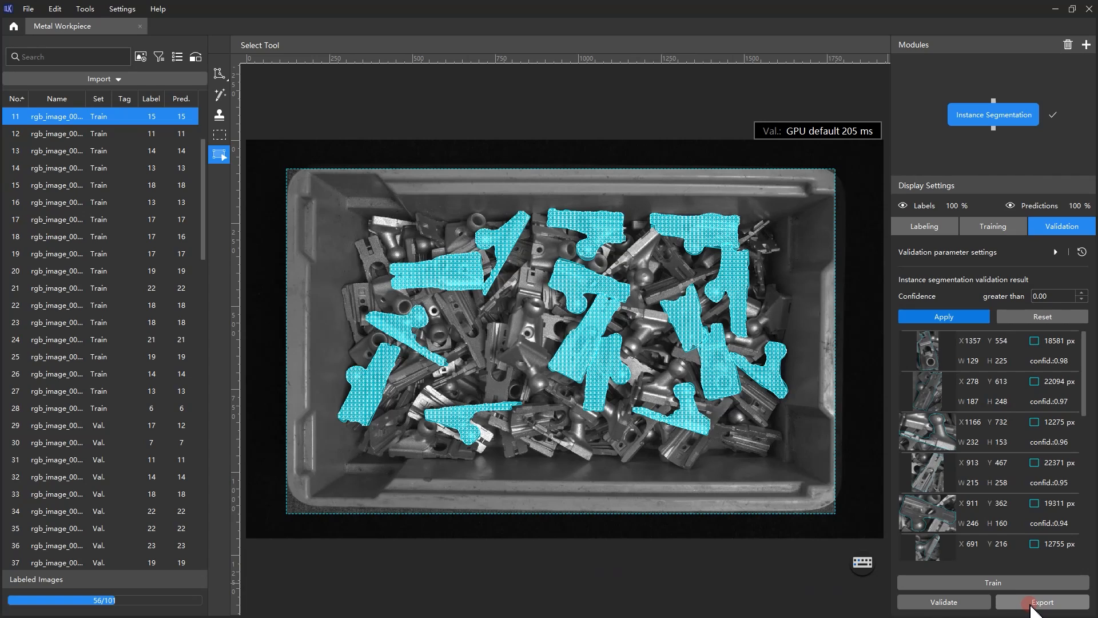
left_click(1043, 601)
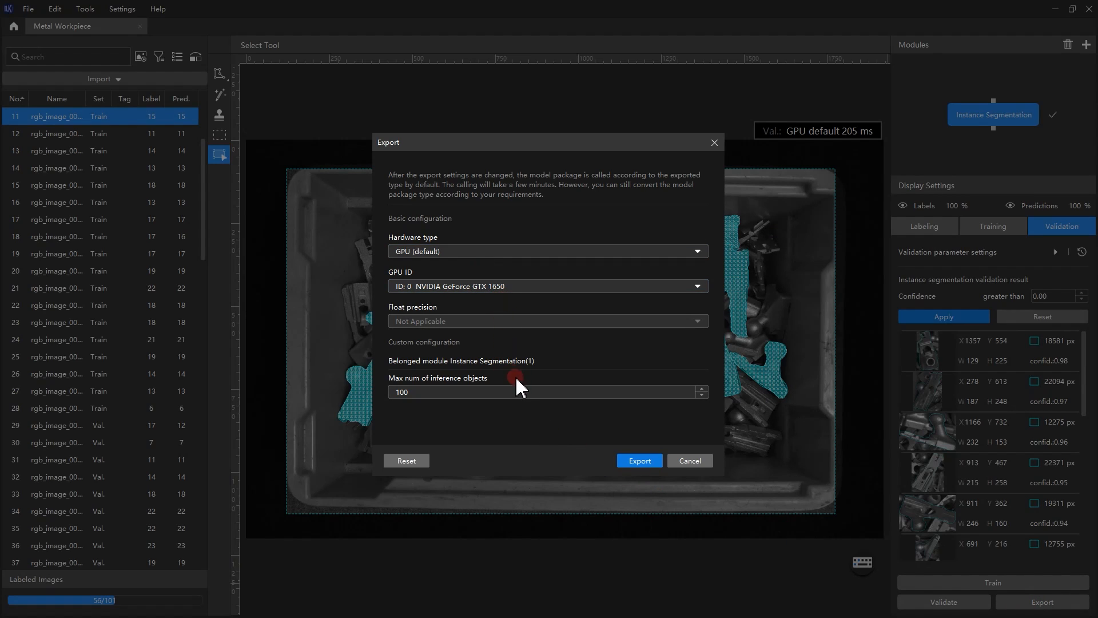
left_click(639, 460)
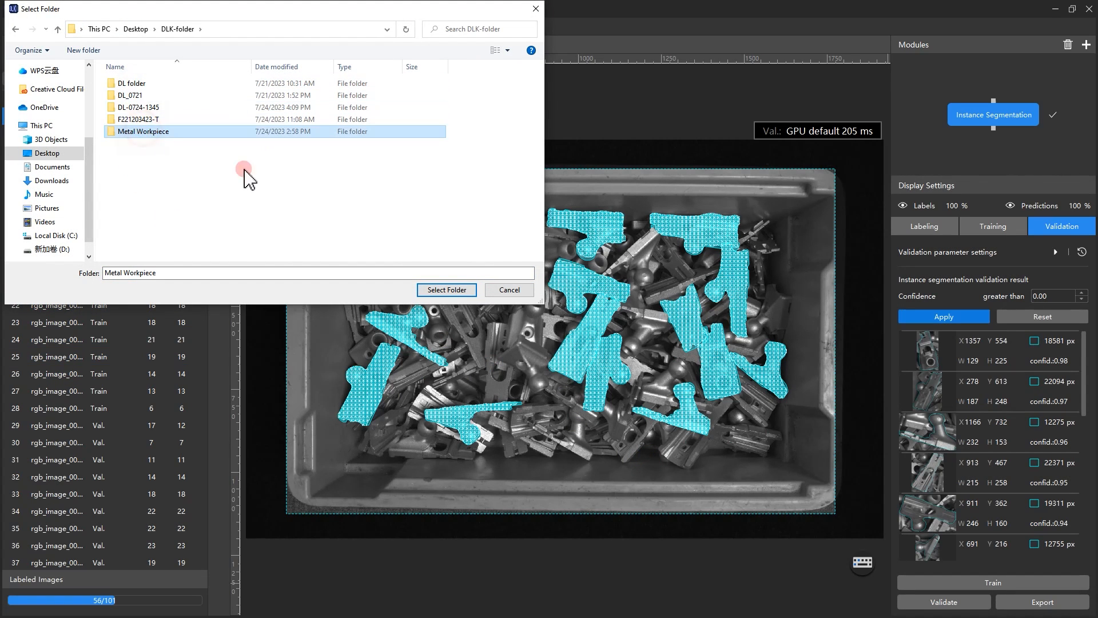
left_click(446, 290)
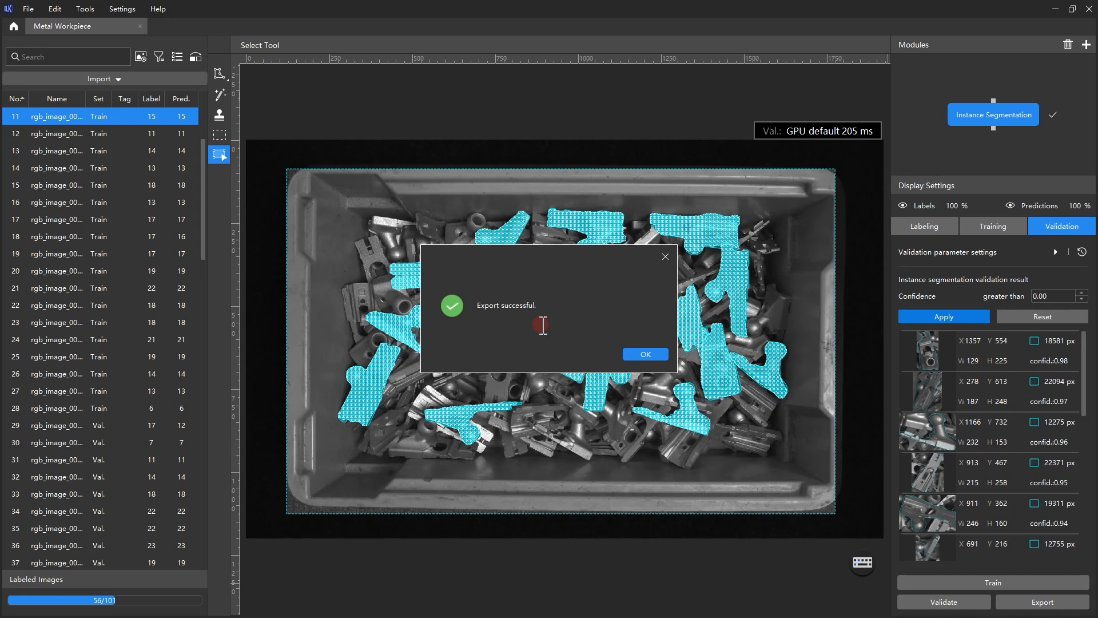
right_click(361, 234)
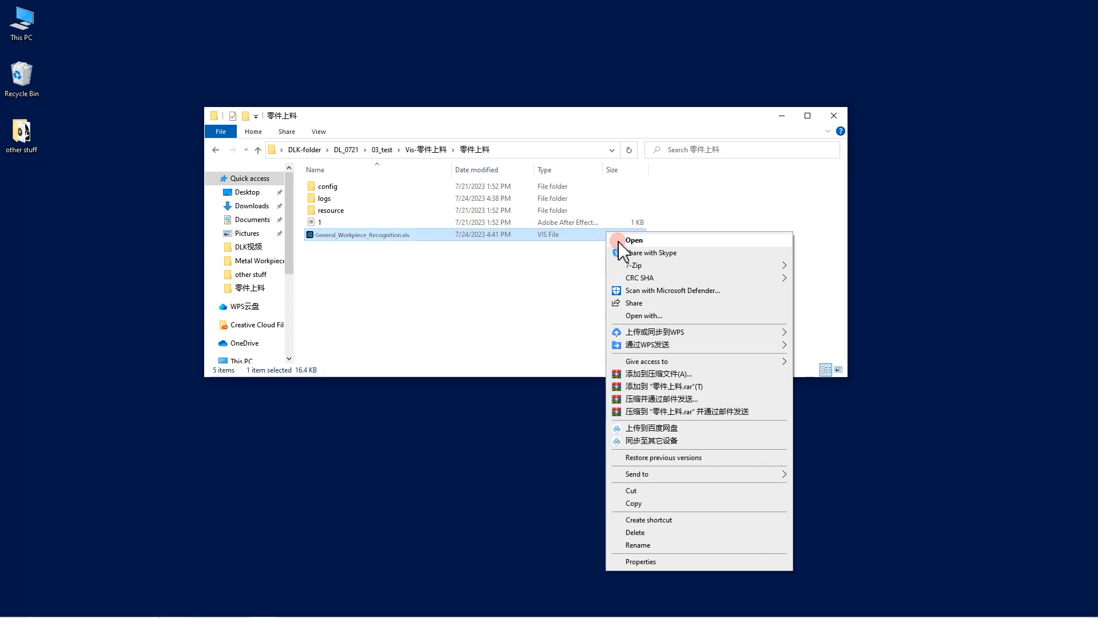
left_click(633, 240)
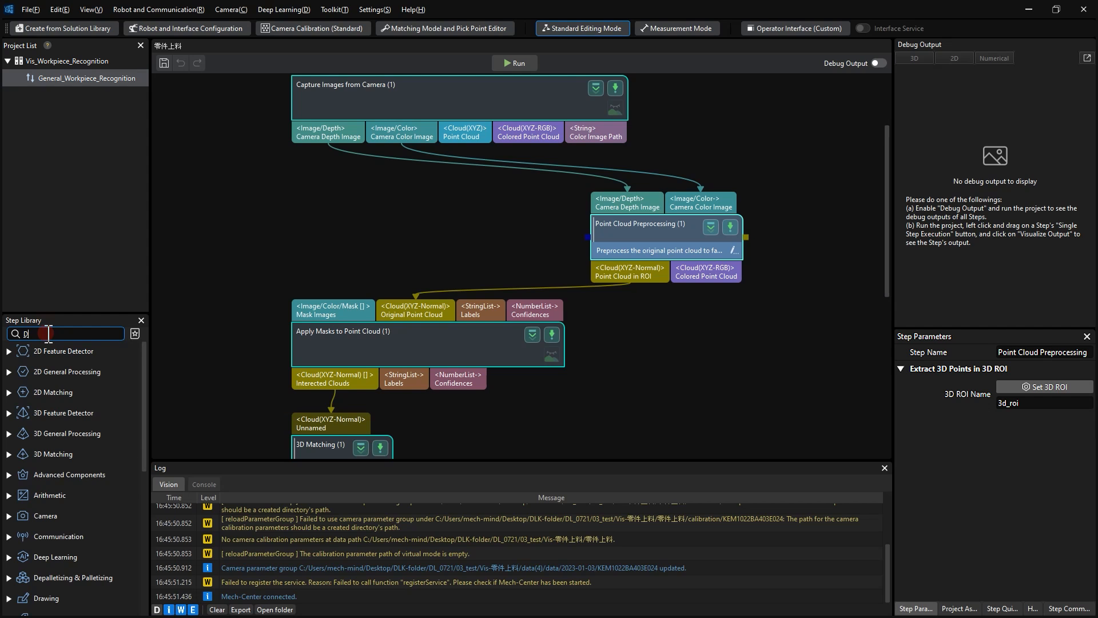
Add Deep Learning Model Package Inference and import the insSeg_230724_161048 package
type("Deep")
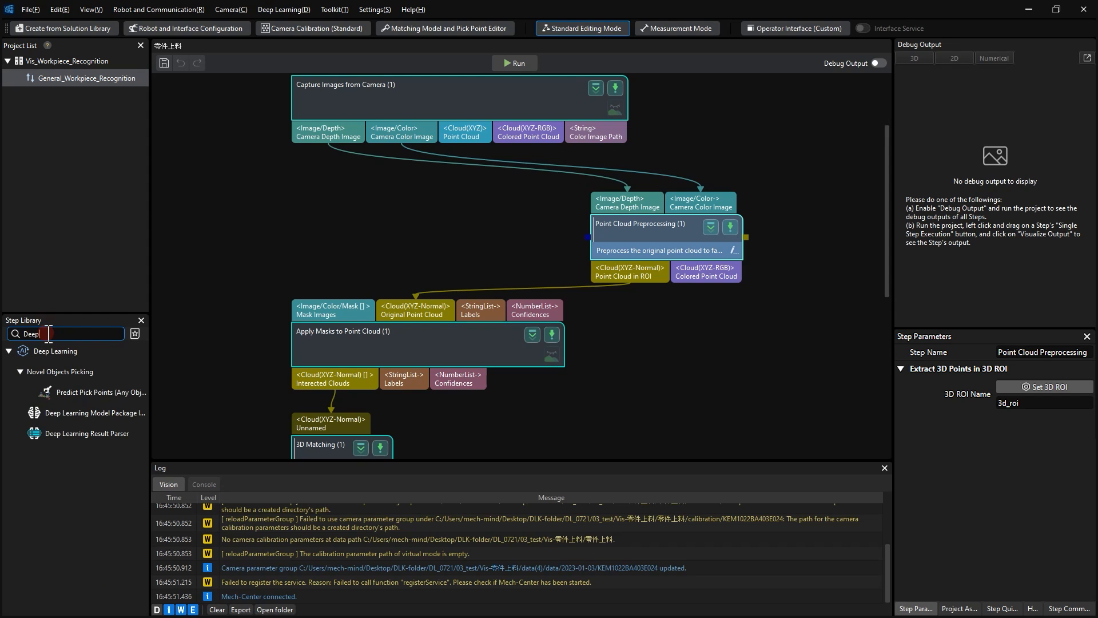
mouse_move(87, 413)
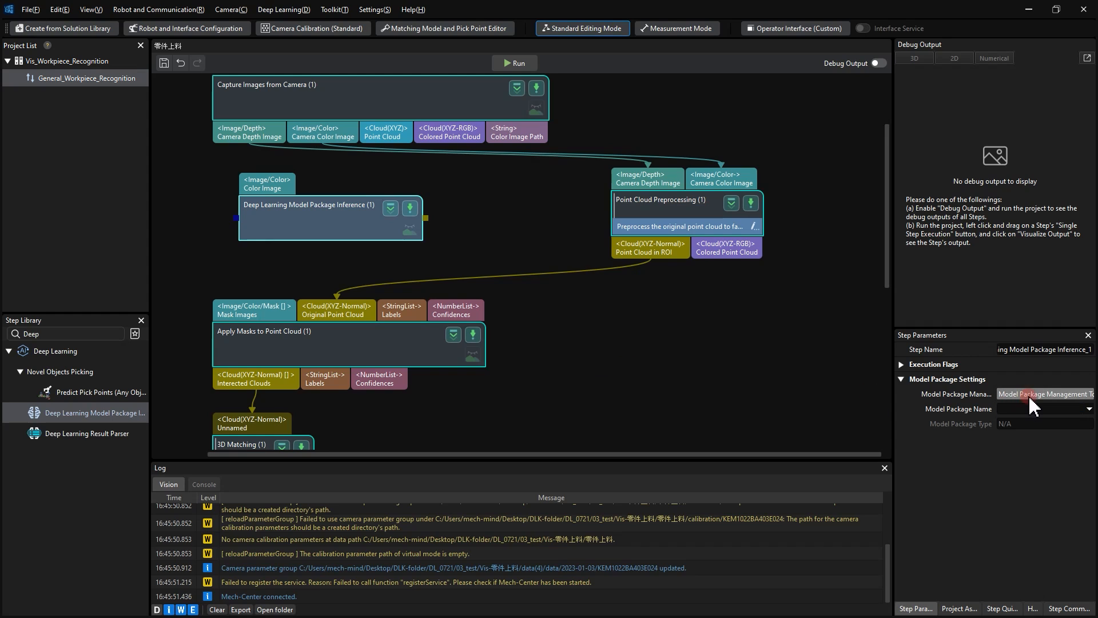
left_click(1043, 394)
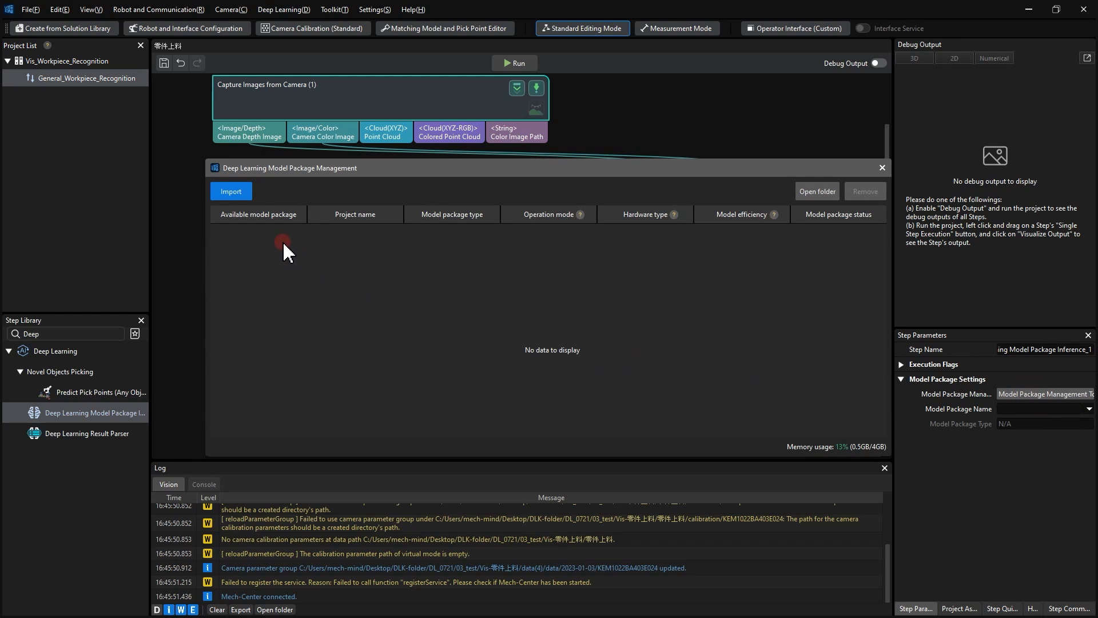
left_click(230, 191)
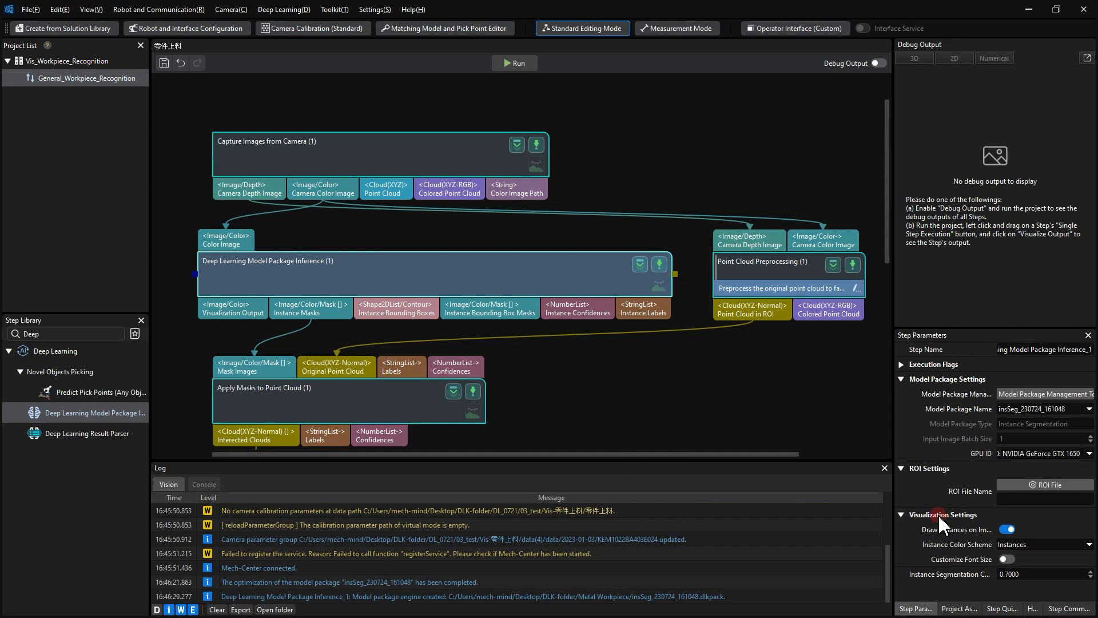
Run the project and single-step Apply Masks to Point Cloud to show five colored workpieces
left_click(514, 63)
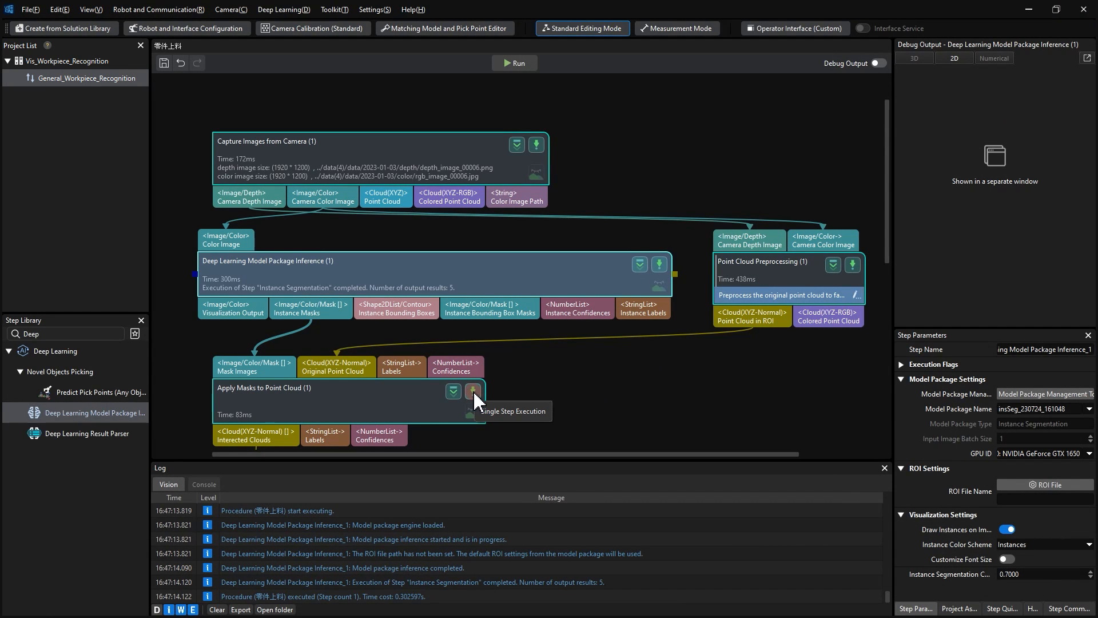
left_click(473, 391)
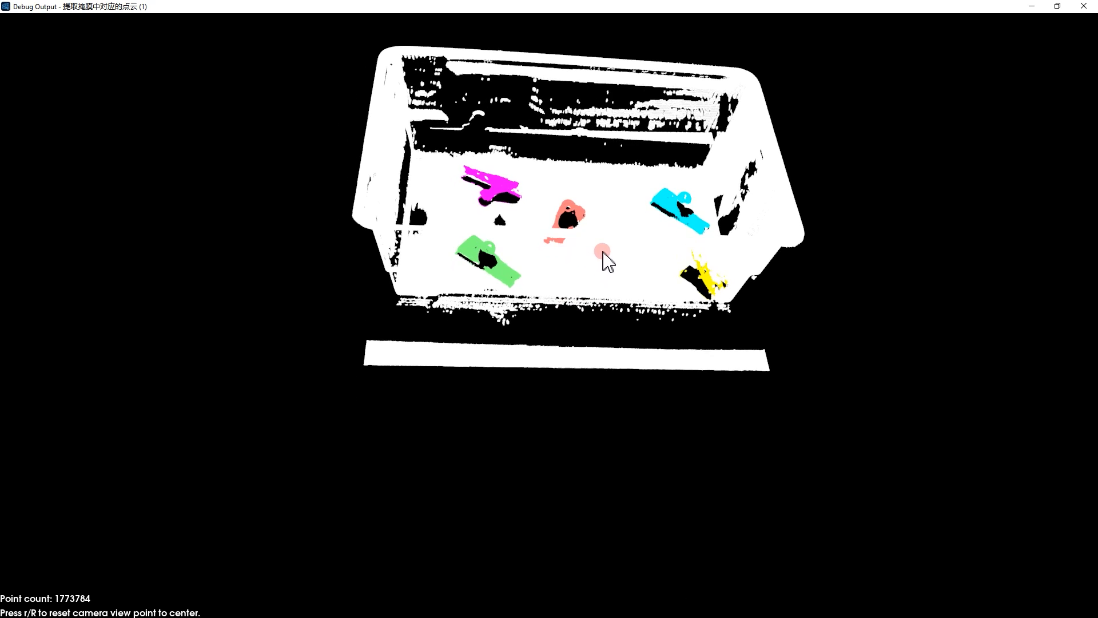
Single-step Adjust Poses and tilt the view to inspect the five pose axes
left_click_drag(606, 260, 674, 270)
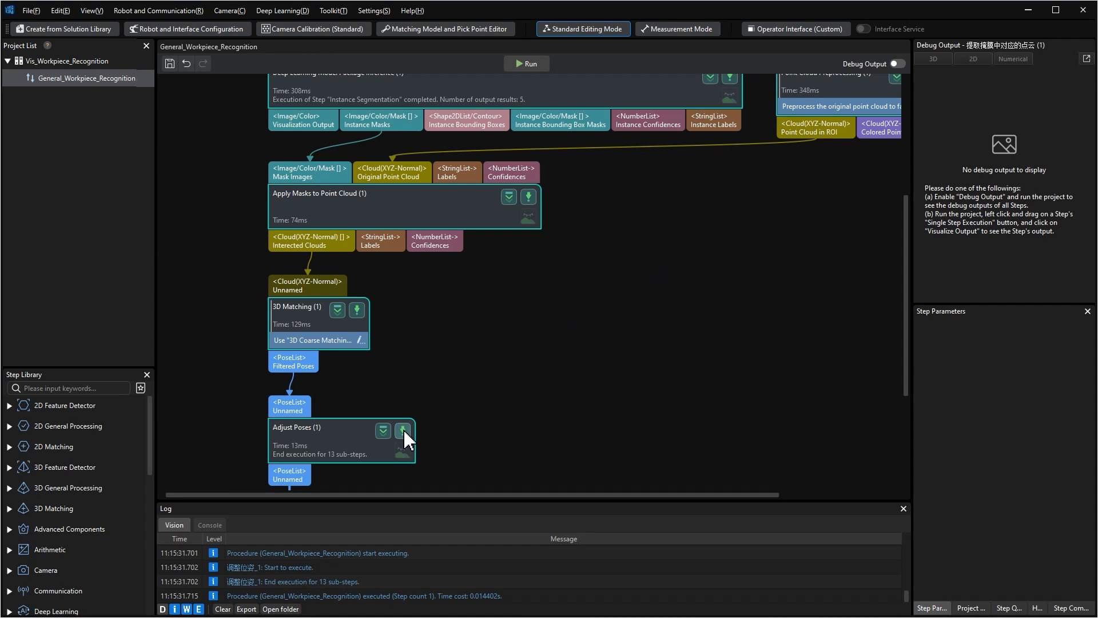
left_click(402, 430)
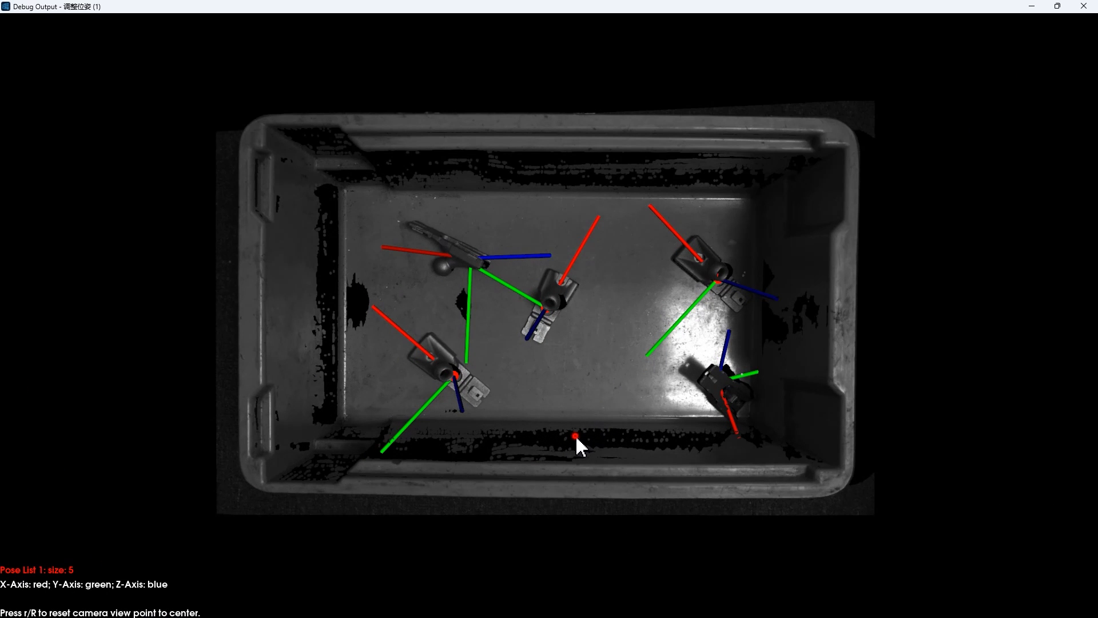
left_click_drag(574, 441, 574, 249)
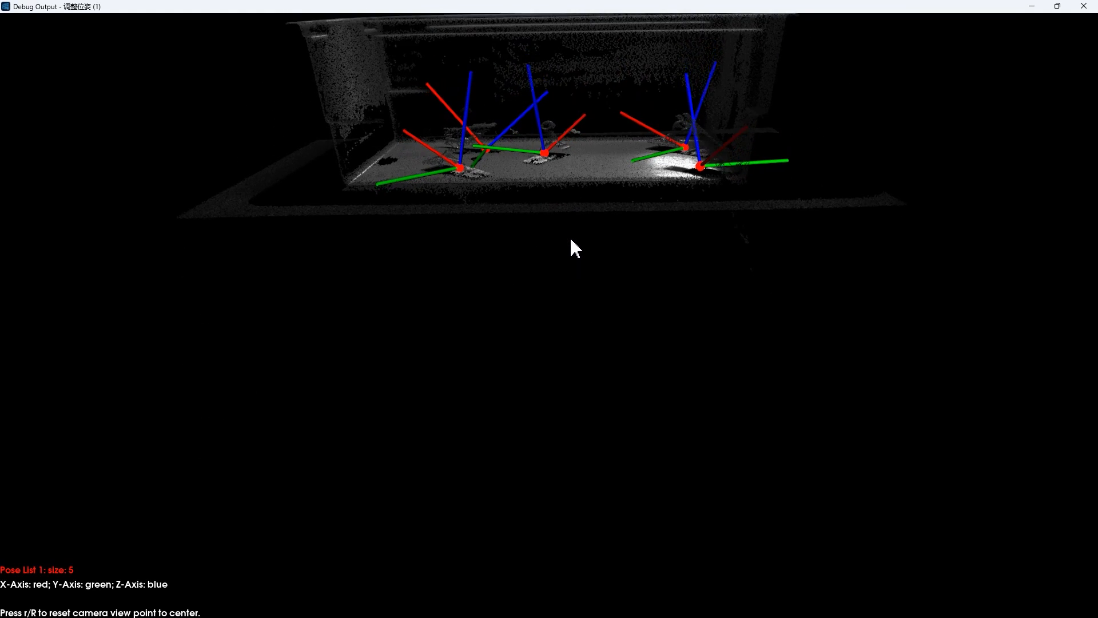